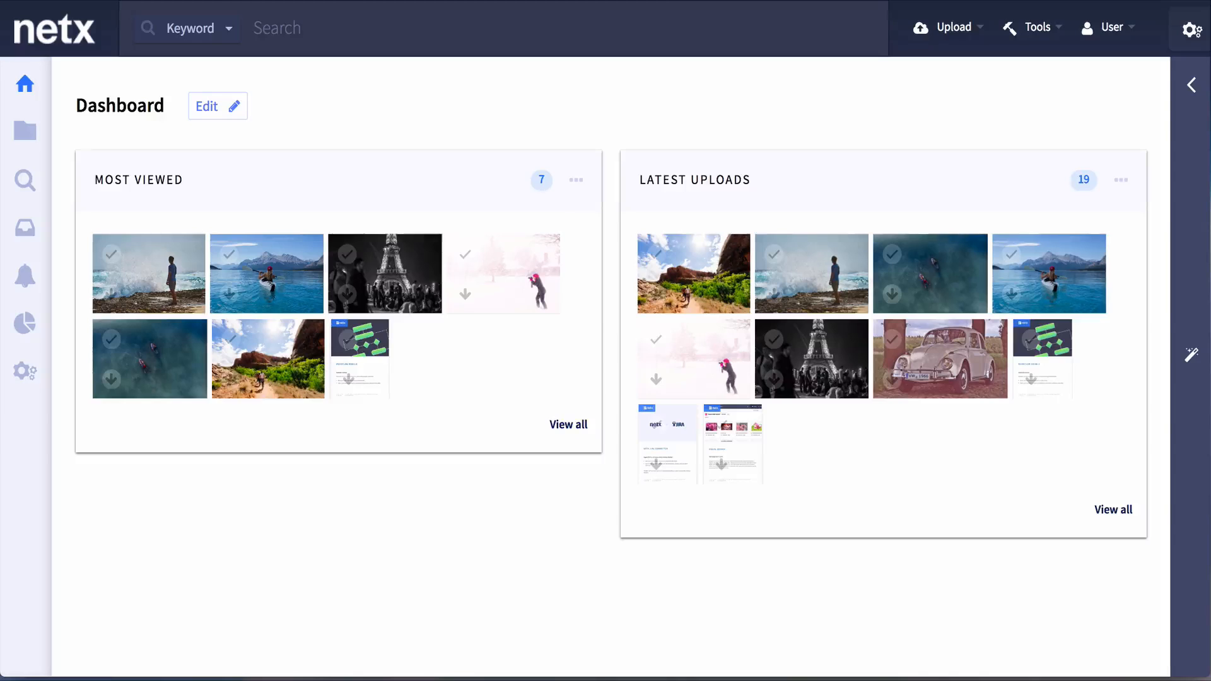
Step: Show the NetX folder list and select the Marketing Assets folder in the tree
{"action": "left_click", "coordinate": [25, 129]}
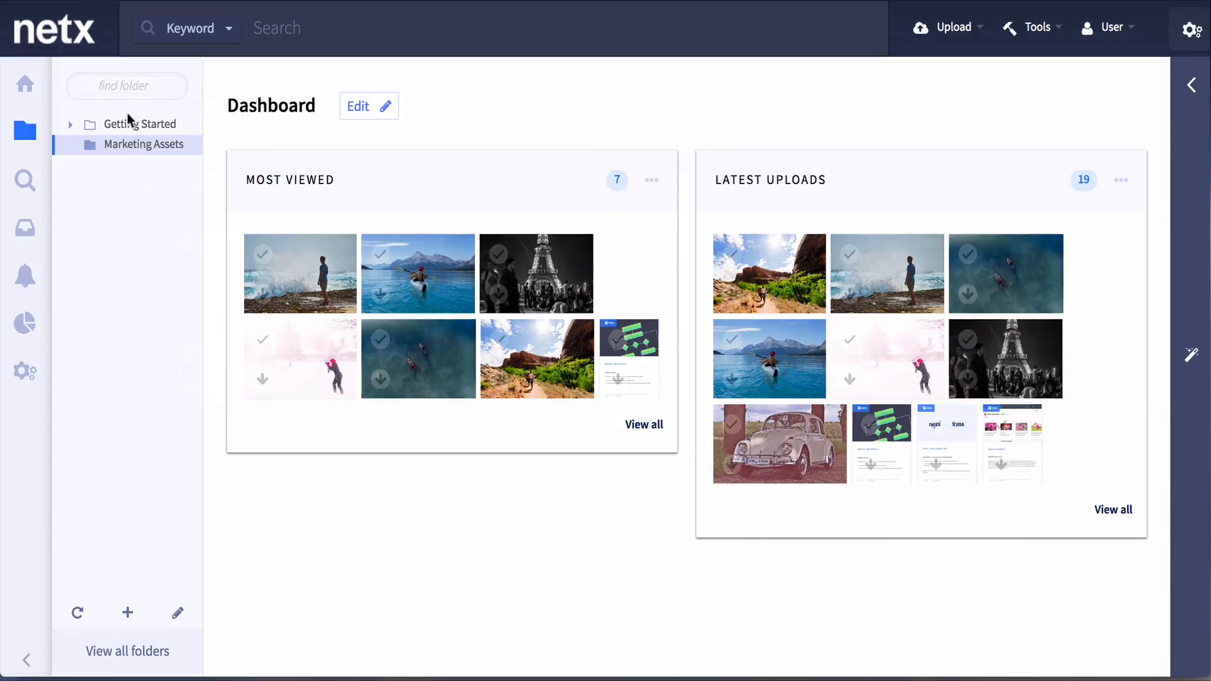
{"action": "left_click", "coordinate": [144, 144]}
{"action": "type", "text": "M"}
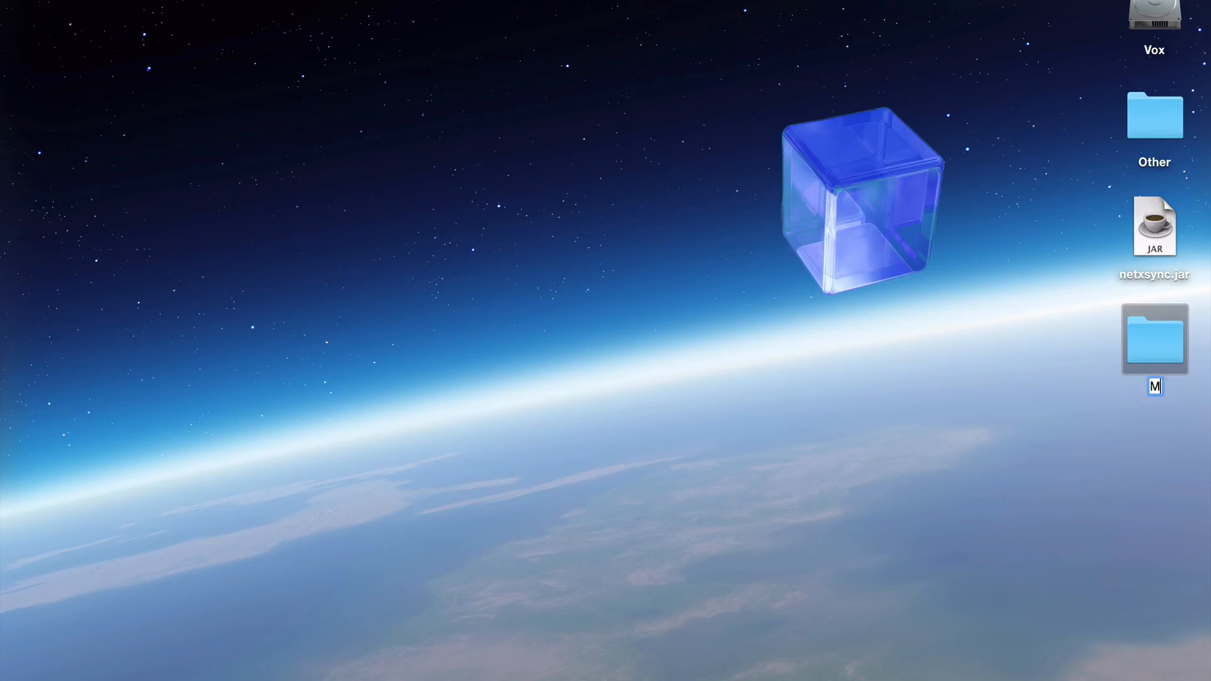
Step: Name the new desktop folder 'Marketing Assets' to match the NetX folder
{"action": "type", "text": "arketing Assets"}
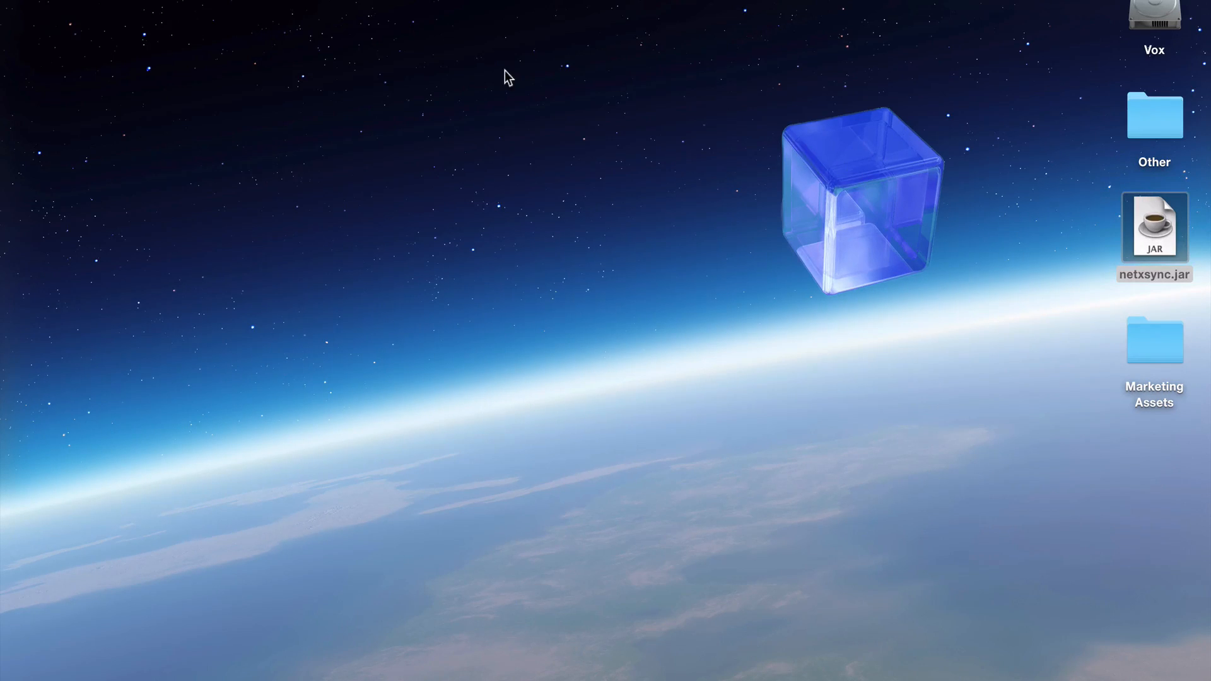
Step: Launch netxsync.jar and start a sync from the Status tab until it reports done
{"action": "double_click", "coordinate": [1154, 226]}
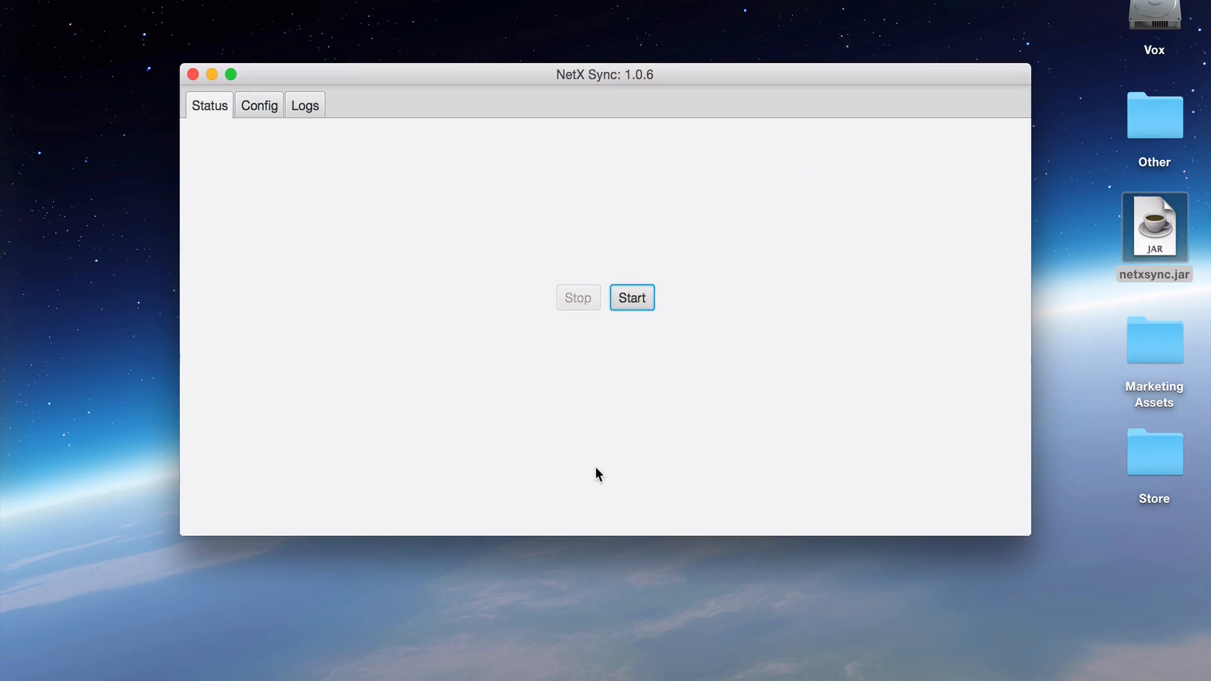
{"action": "left_click", "coordinate": [630, 298]}
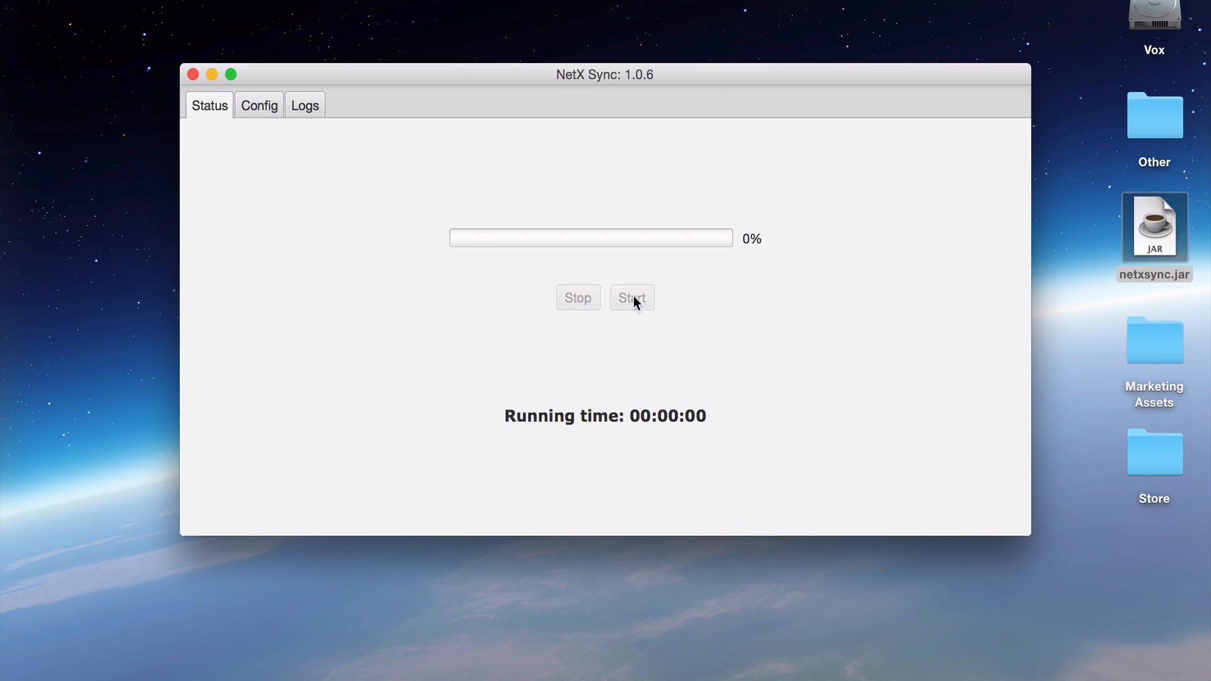
{"action": "left_click", "coordinate": [631, 298]}
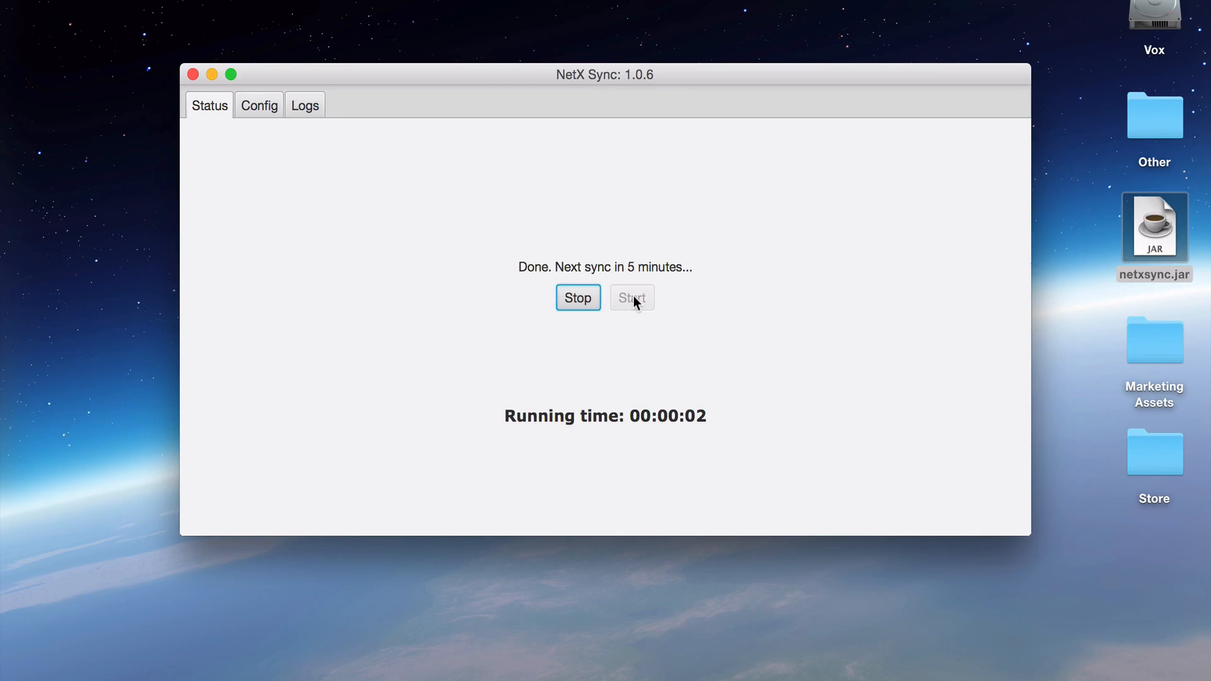
{"action": "mouse_move", "coordinate": [1154, 342]}
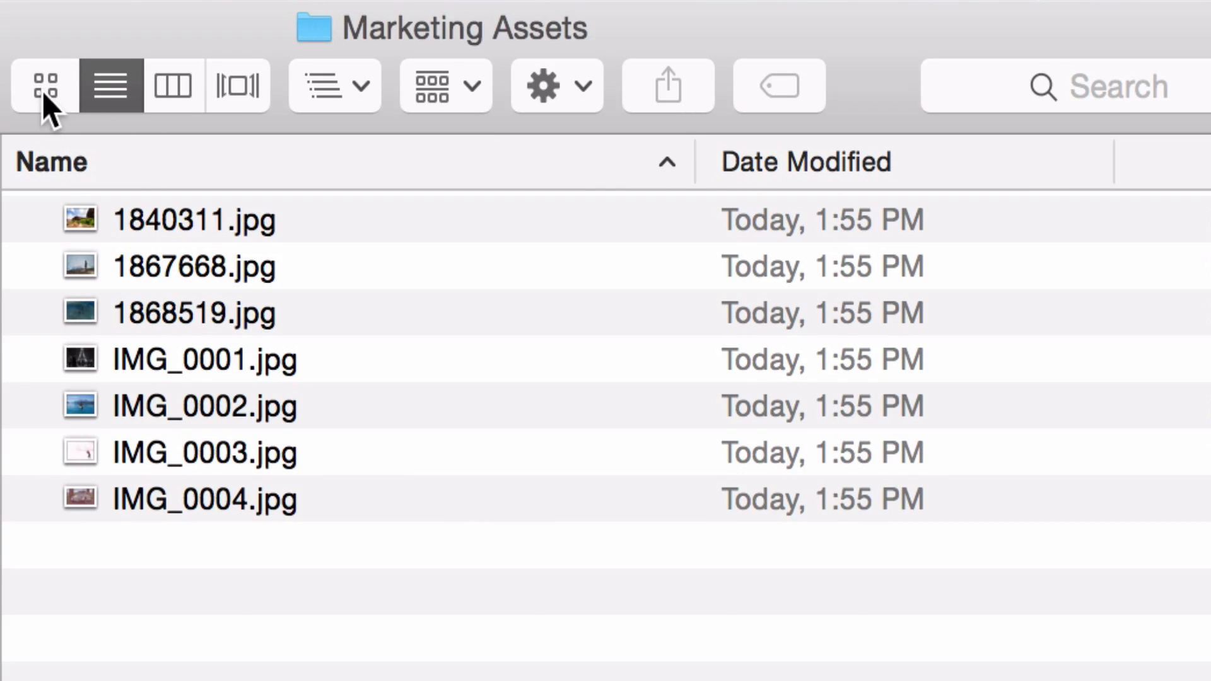
Step: Switch the Marketing Assets Finder window to Icon view to see the seven JPG thumbnails
{"action": "left_click", "coordinate": [44, 85]}
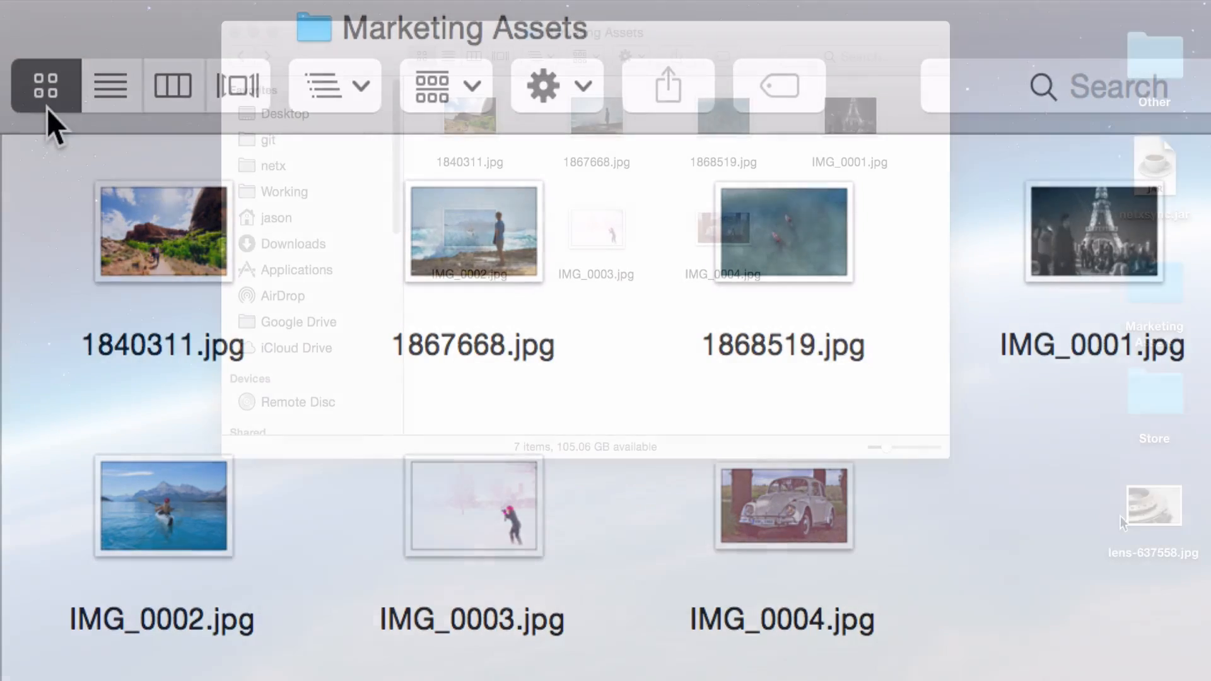